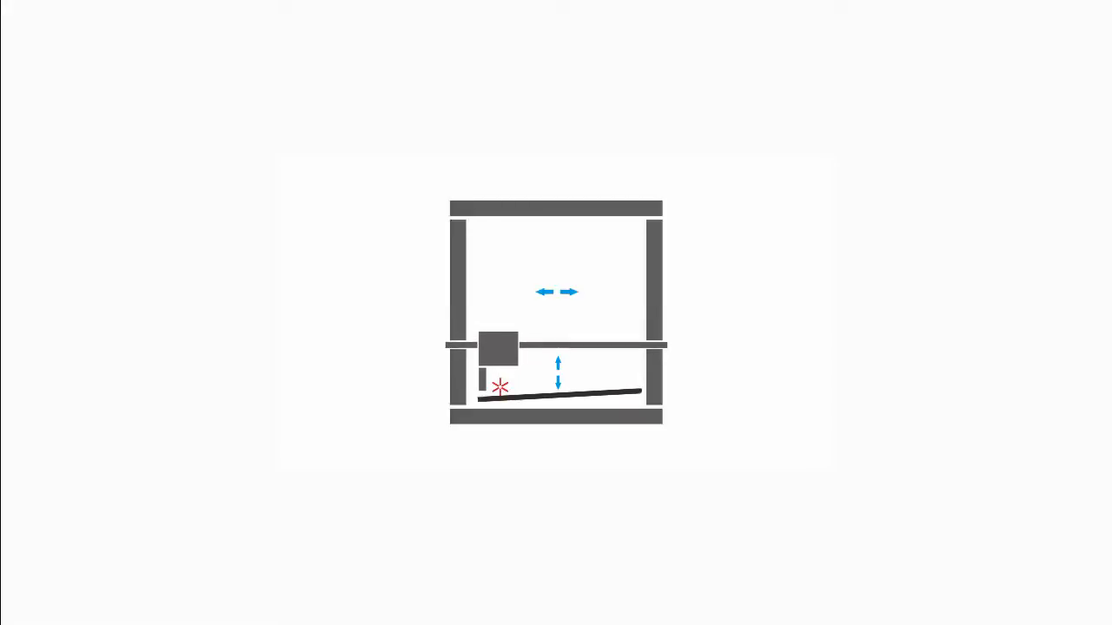
drag(497, 347, 545, 330)
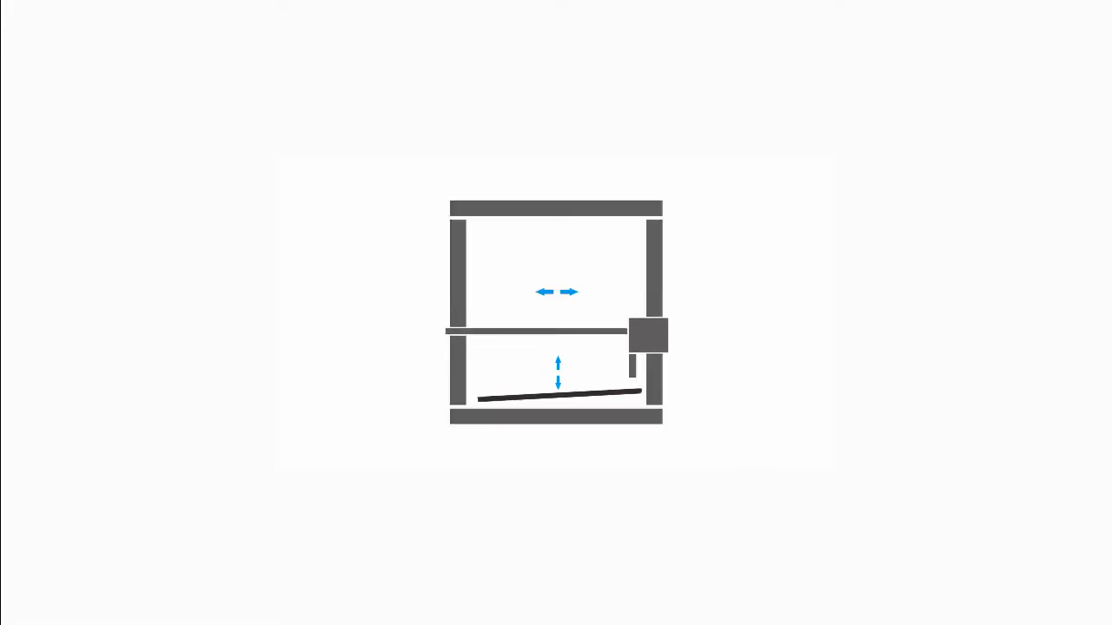
drag(646, 337, 629, 330)
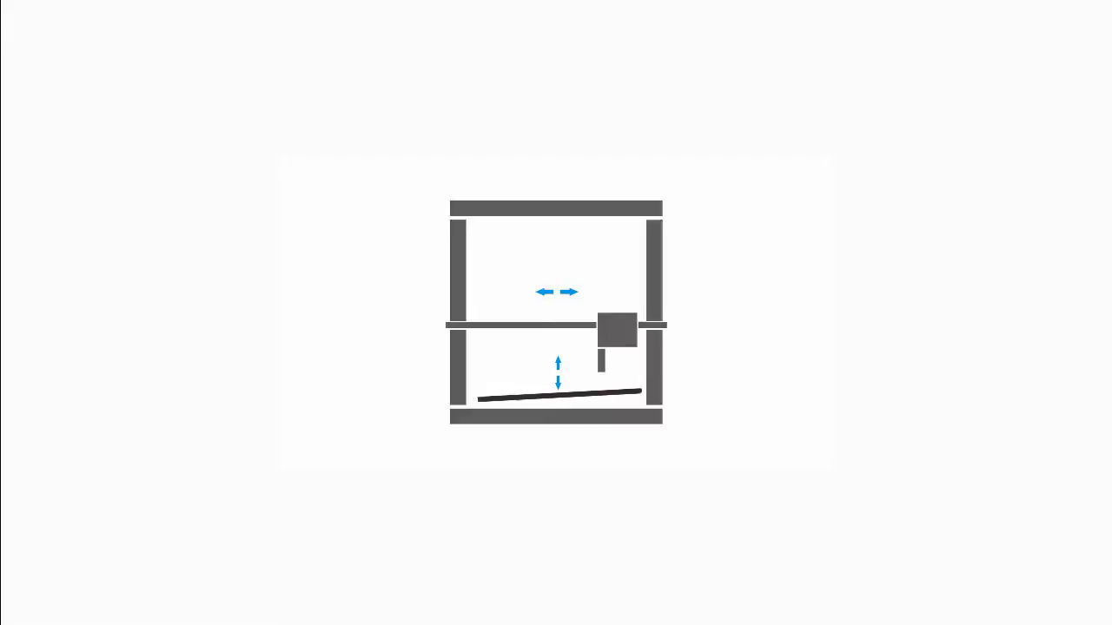
drag(617, 330, 591, 330)
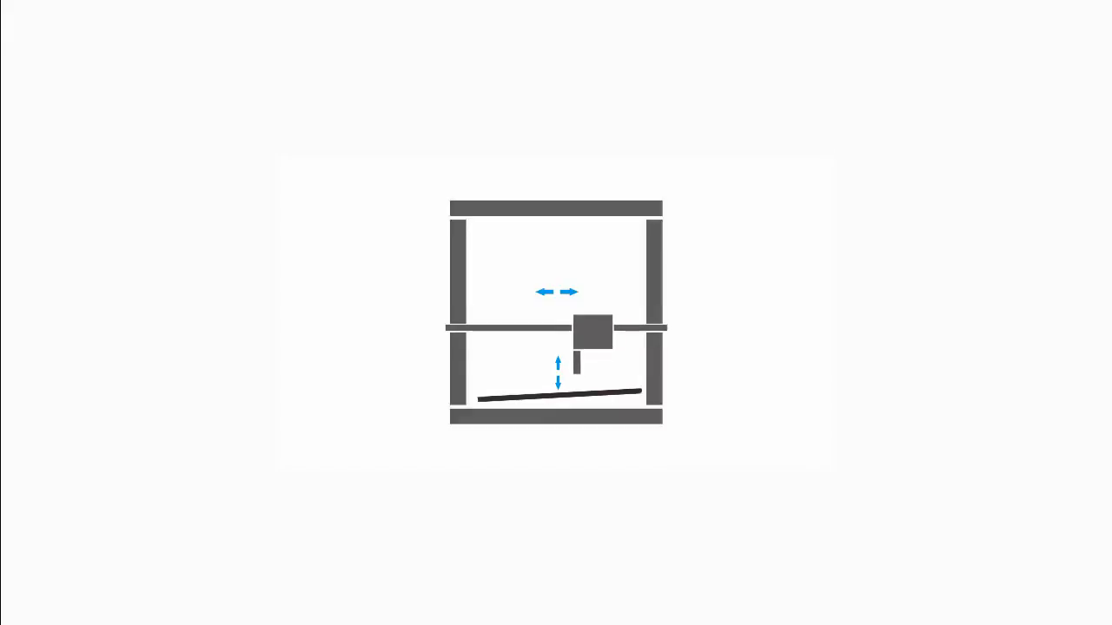